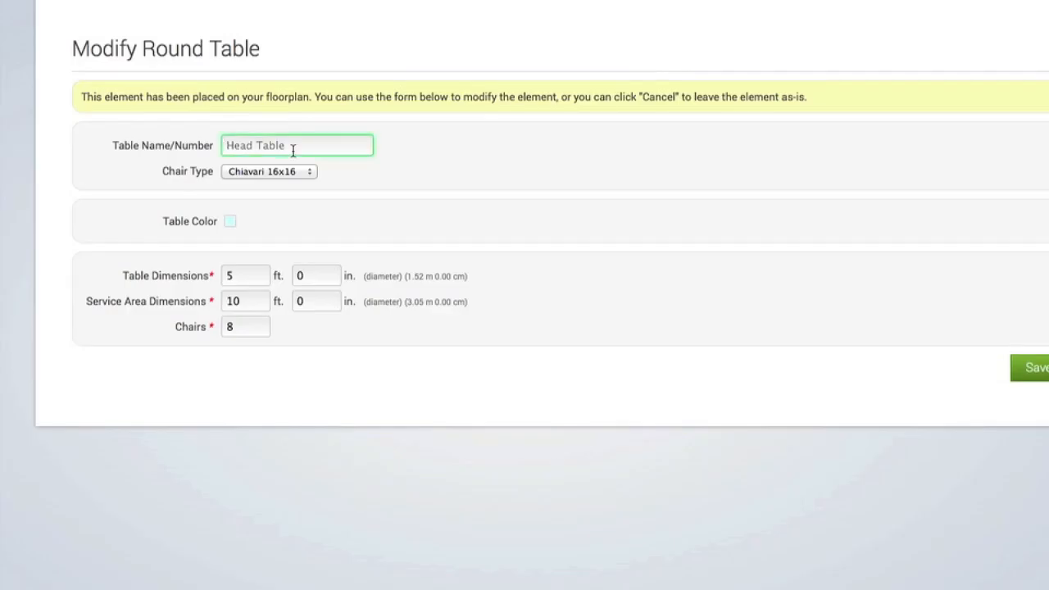
# Rename the table 'Front Table' with folding chairs, 6 ft diameter, and save.
pyautogui.write('Front Table')
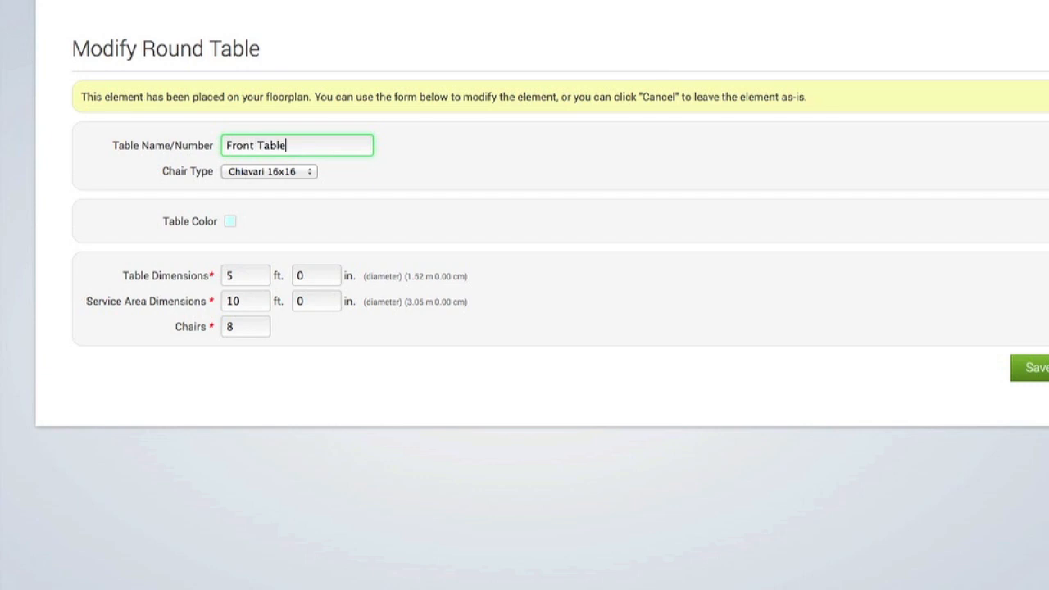
pyautogui.click(268, 171)
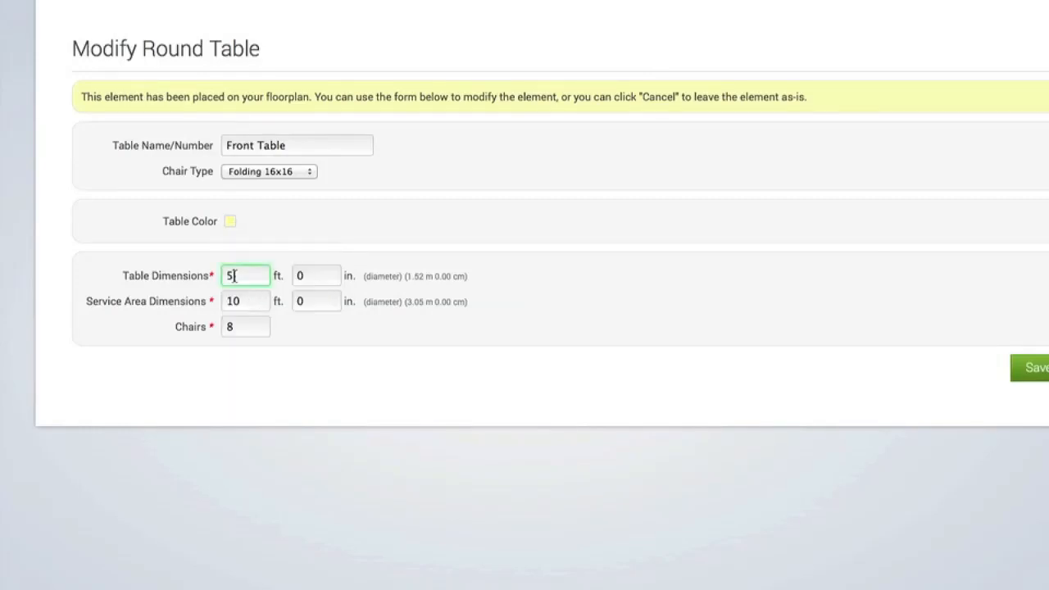
pyautogui.click(246, 300)
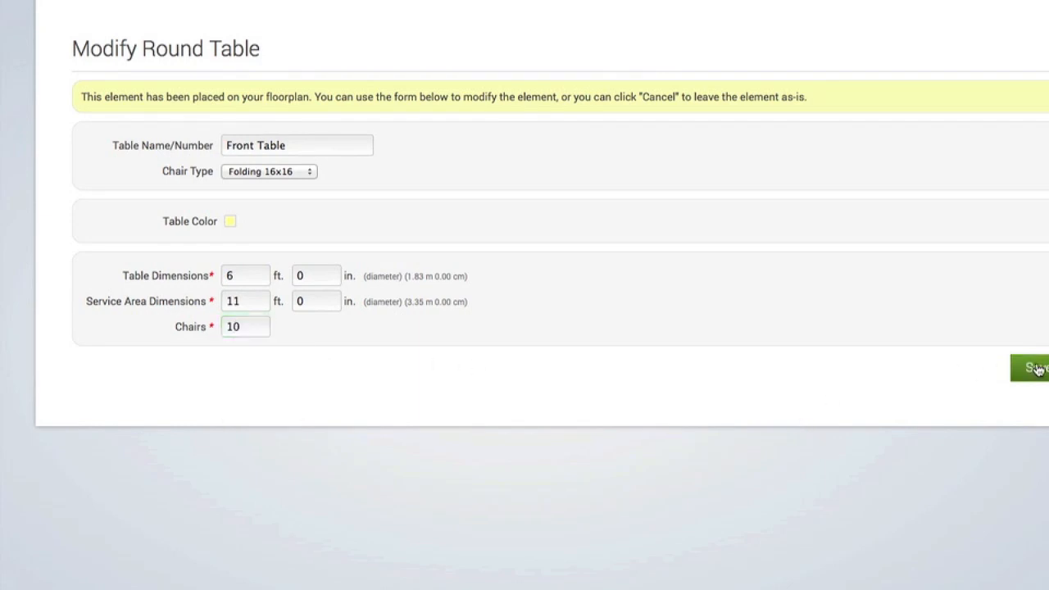
pyautogui.click(1031, 367)
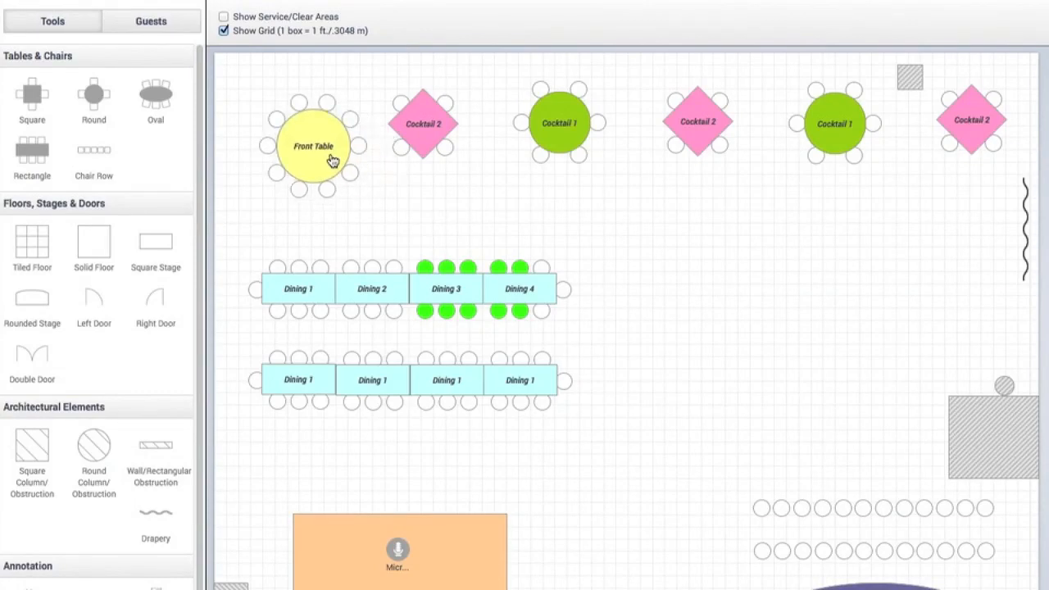
# Move the Front Table toward the top-left and add a tiled floor to the plan.
pyautogui.moveTo(311, 160); pyautogui.dragTo(301, 138)
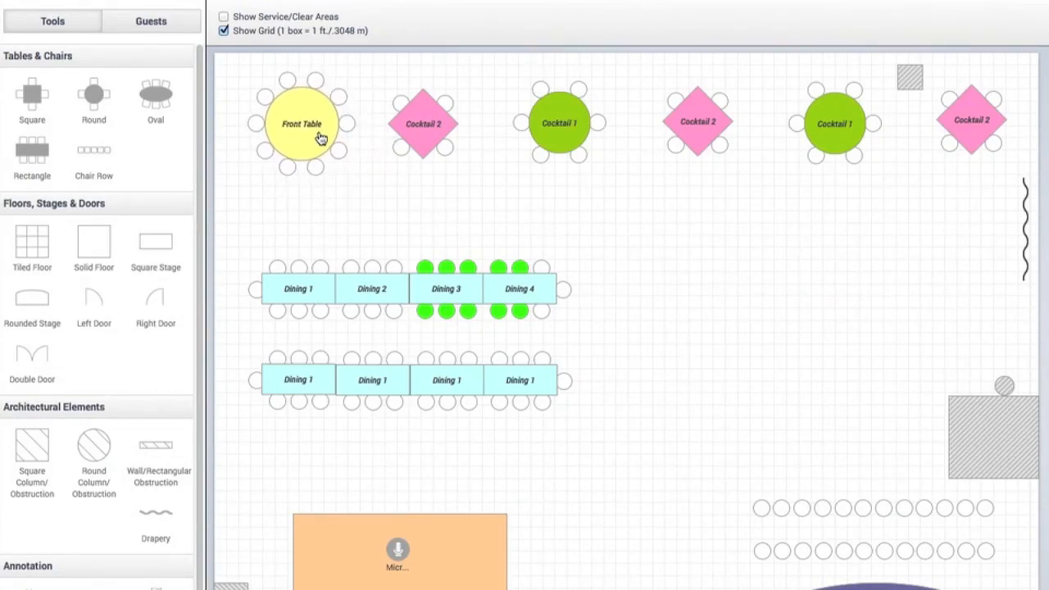
pyautogui.click(288, 188)
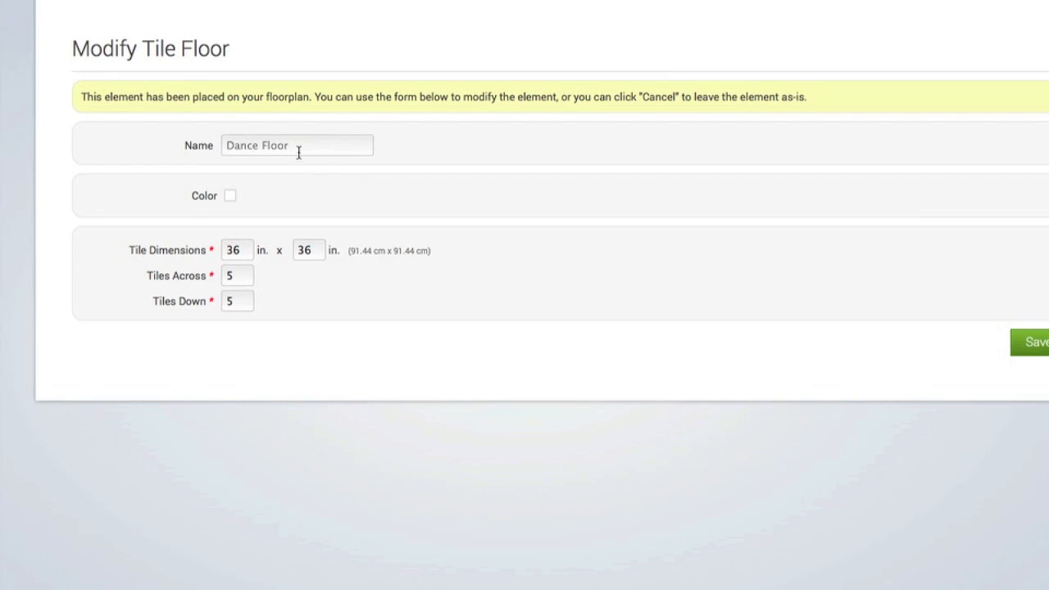
# Name the tiled floor 'Dance Floor', color it orange, set 7 tiles across, and save.
pyautogui.write('Dan')
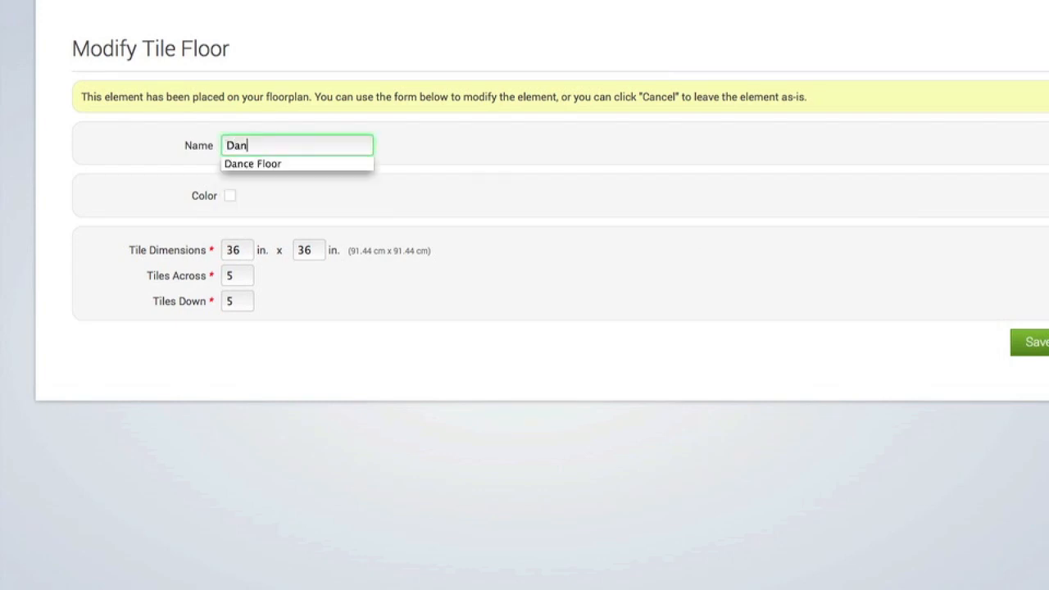
pyautogui.click(252, 163)
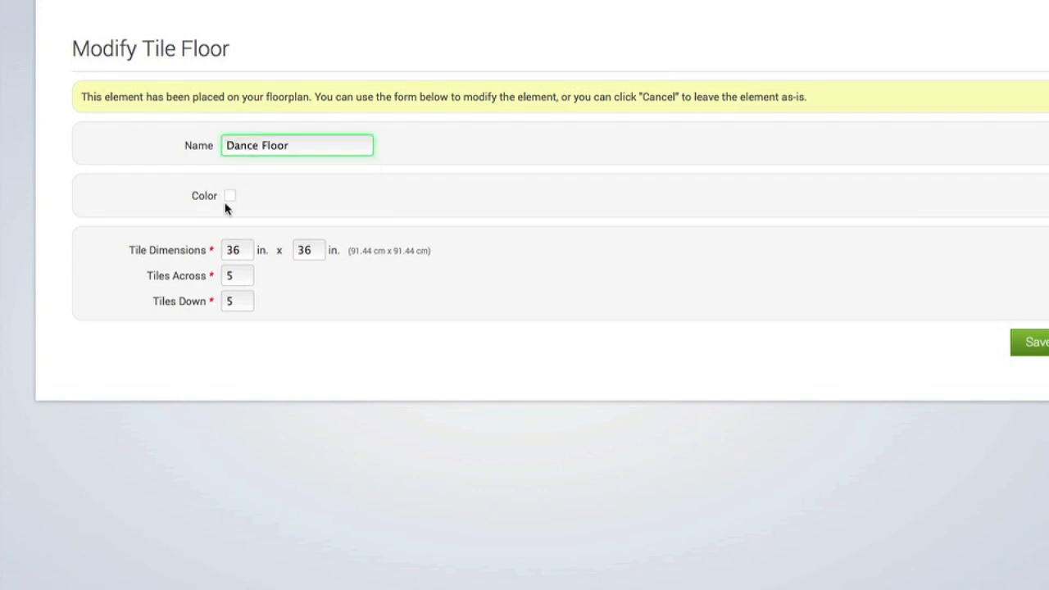
pyautogui.click(229, 195)
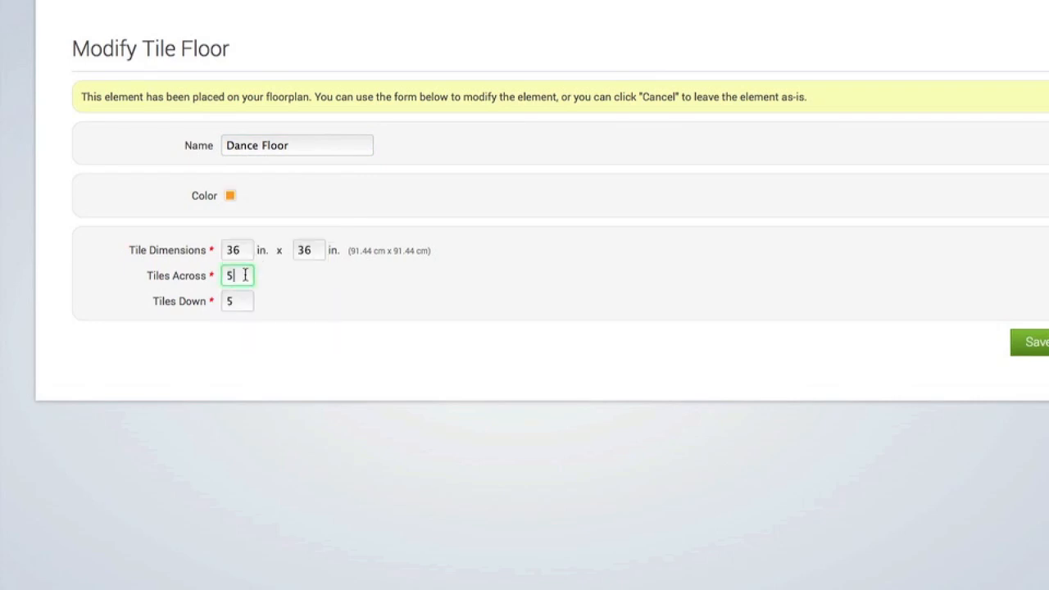
pyautogui.write('7')
pyautogui.click(237, 300)
pyautogui.write('6')
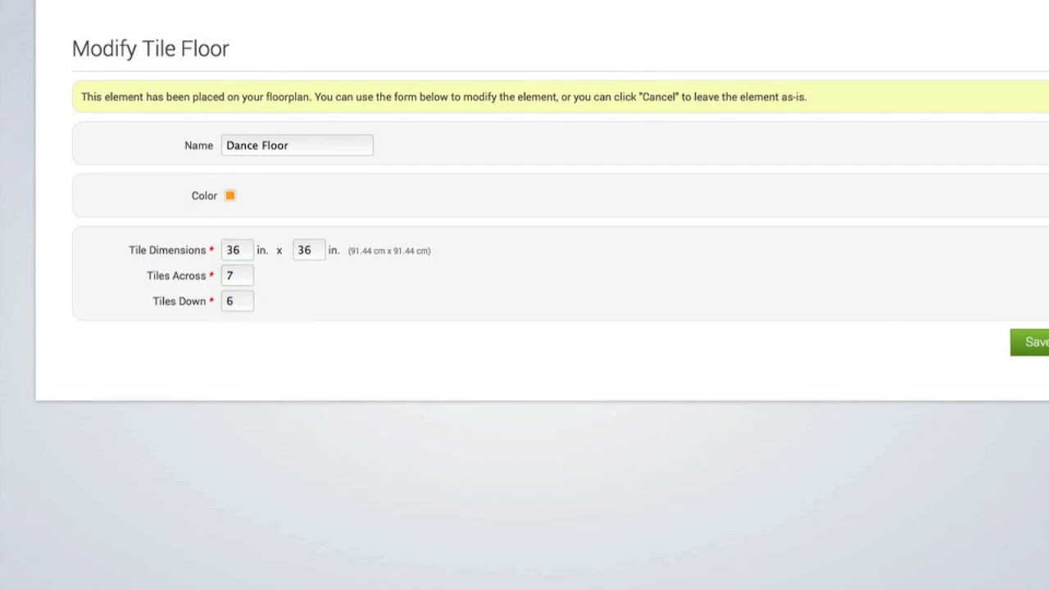
pyautogui.click(1036, 342)
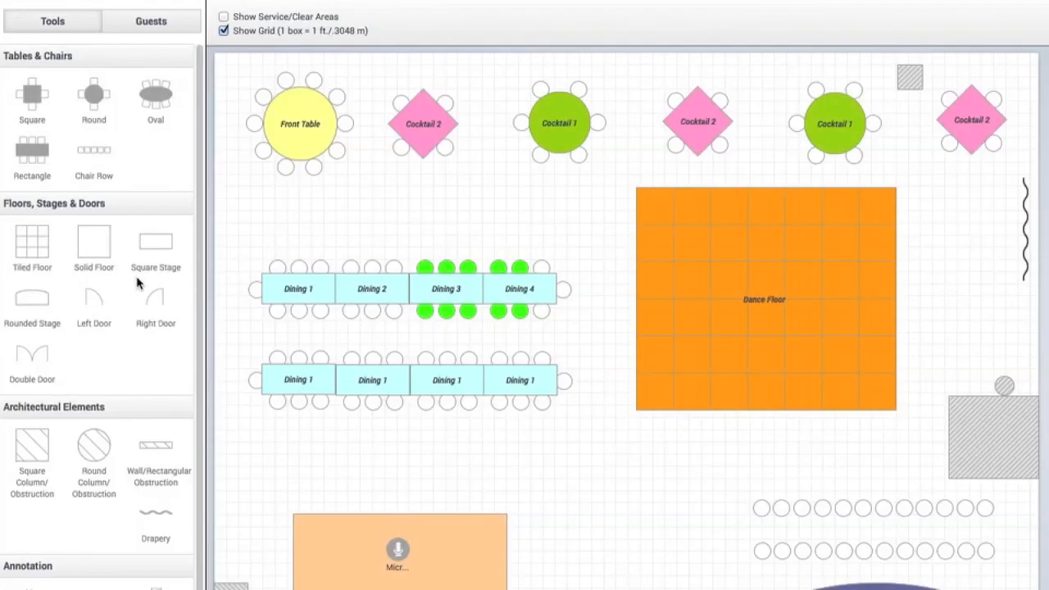
pyautogui.moveTo(246, 211)
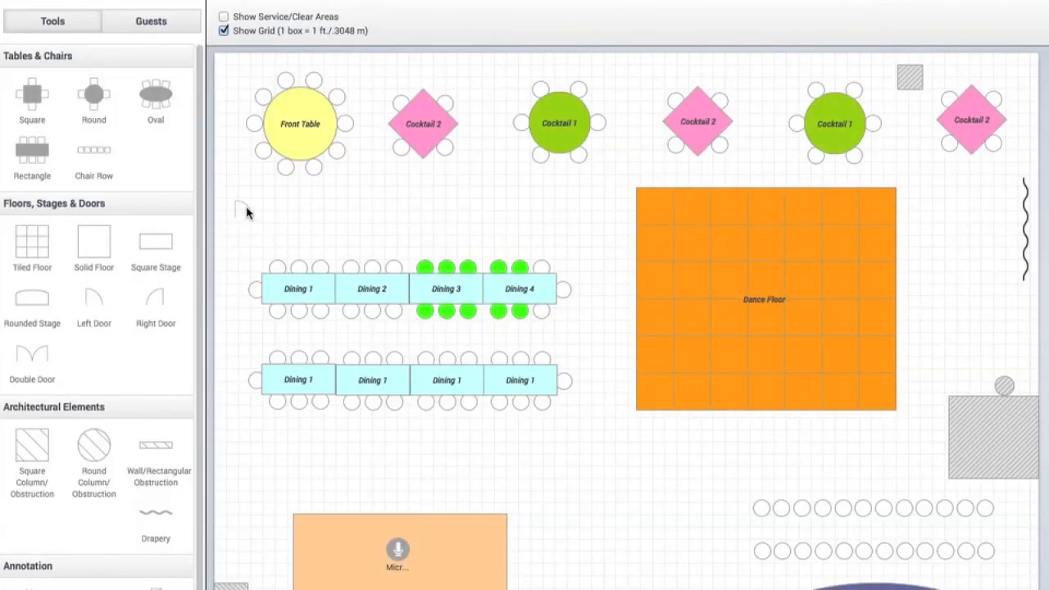
# Place a 36 in. left door on the plan's left edge.
pyautogui.click(93, 298)
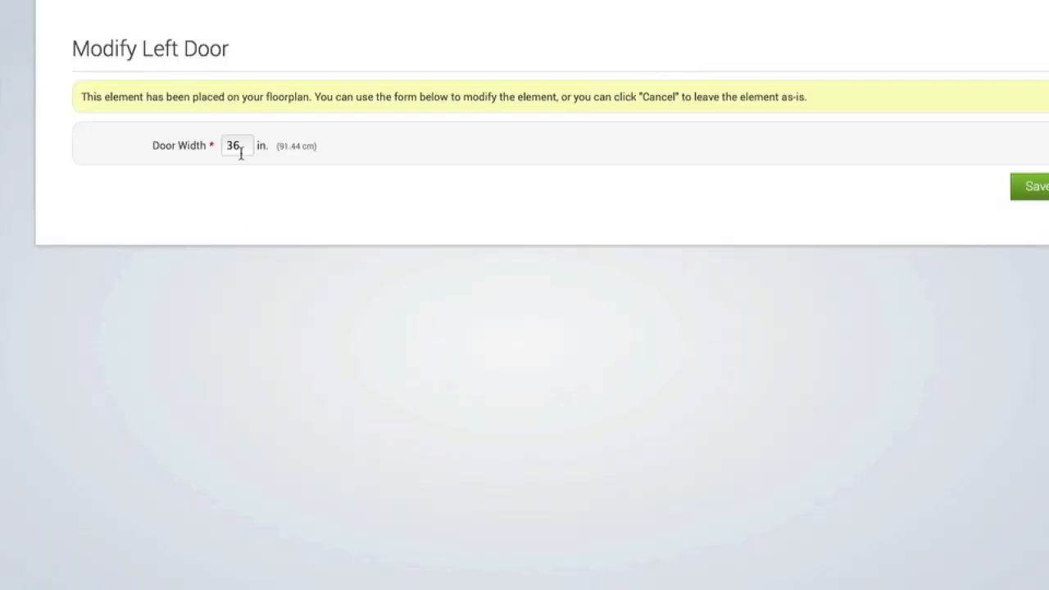
pyautogui.moveTo(804, 195)
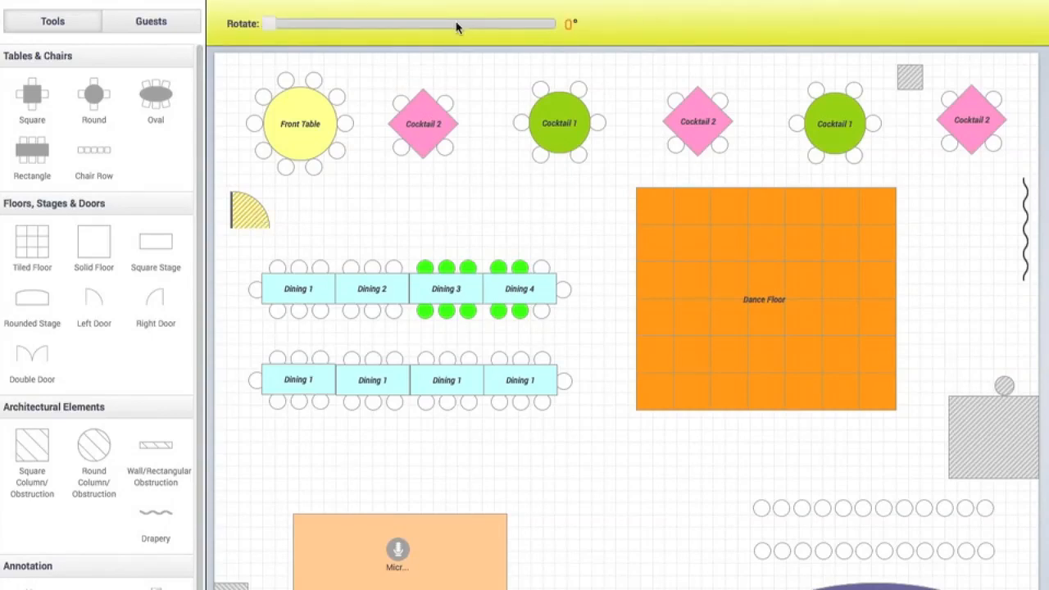
# Drag the Rotate slider to turn the left door 90° and deselect it.
pyautogui.moveTo(459, 25); pyautogui.dragTo(269, 25)
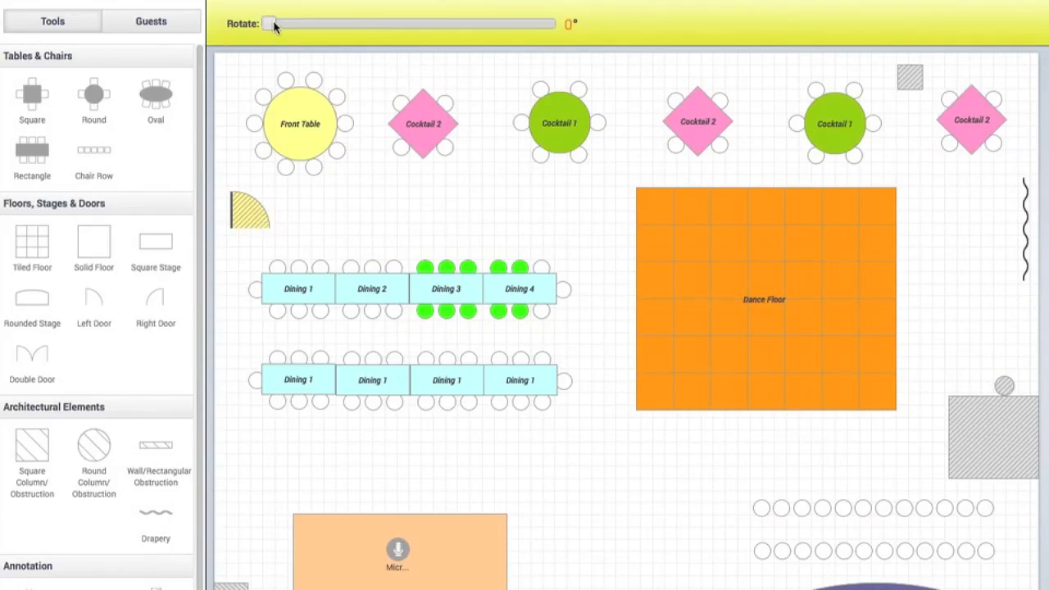
pyautogui.moveTo(270, 23); pyautogui.dragTo(310, 23)
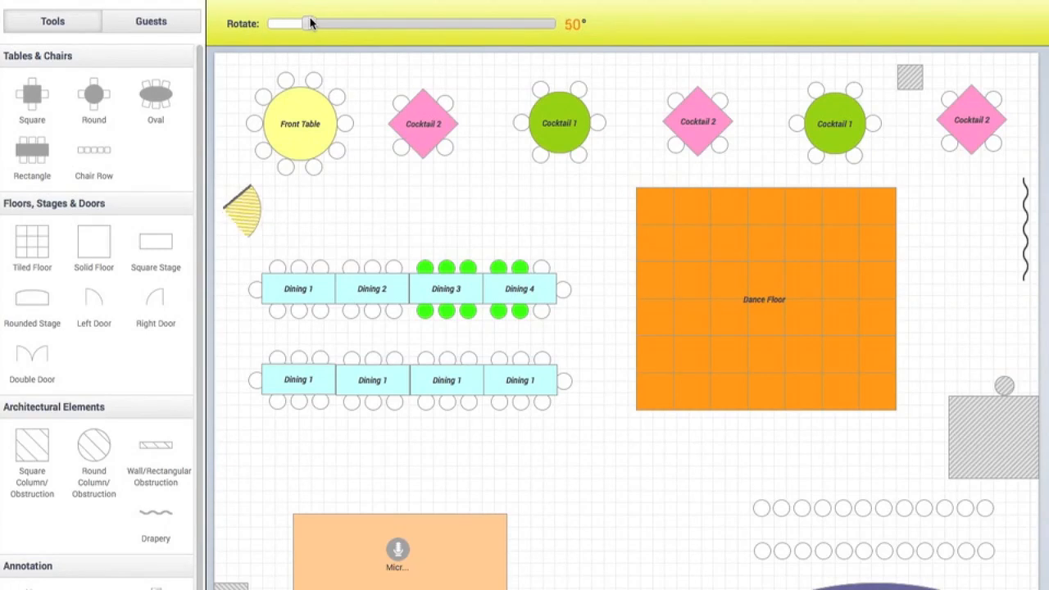
pyautogui.moveTo(309, 23); pyautogui.dragTo(340, 23)
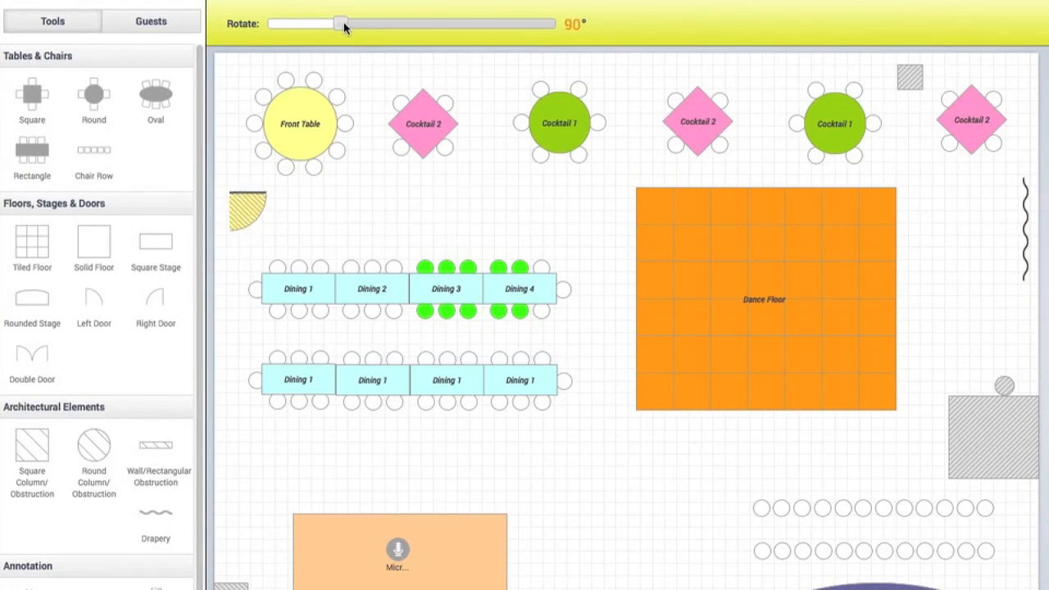
pyautogui.click(238, 211)
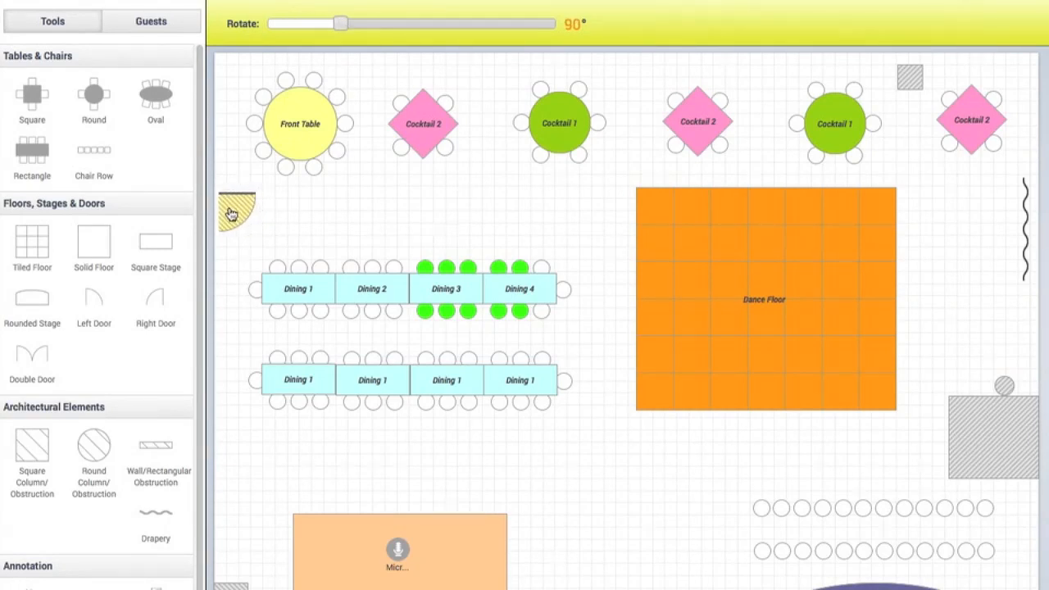
pyautogui.click(222, 17)
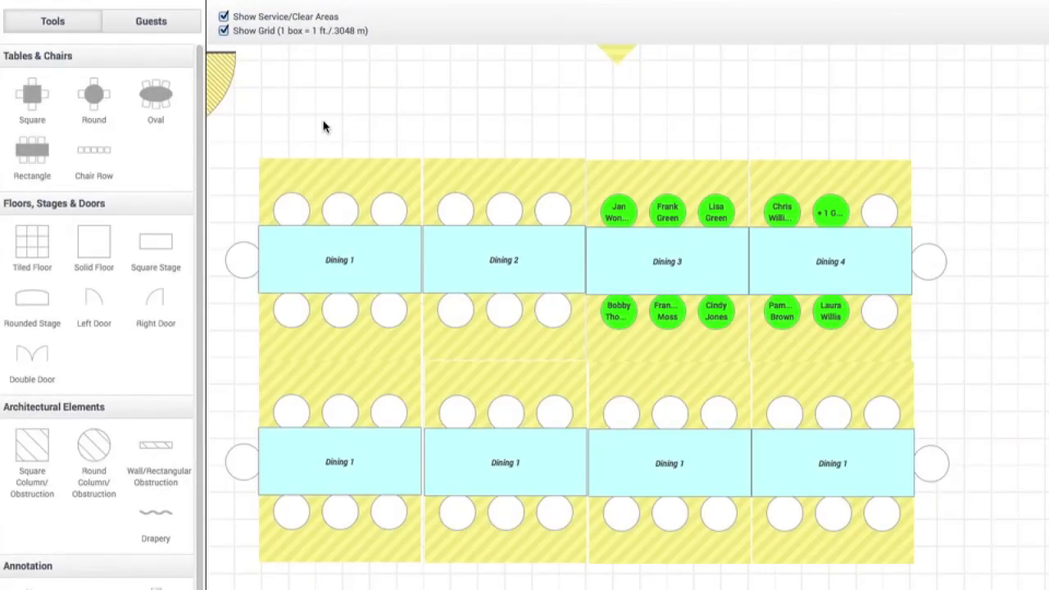
# Open the guest list and seat another guest at a Dining 1 chair.
pyautogui.click(151, 20)
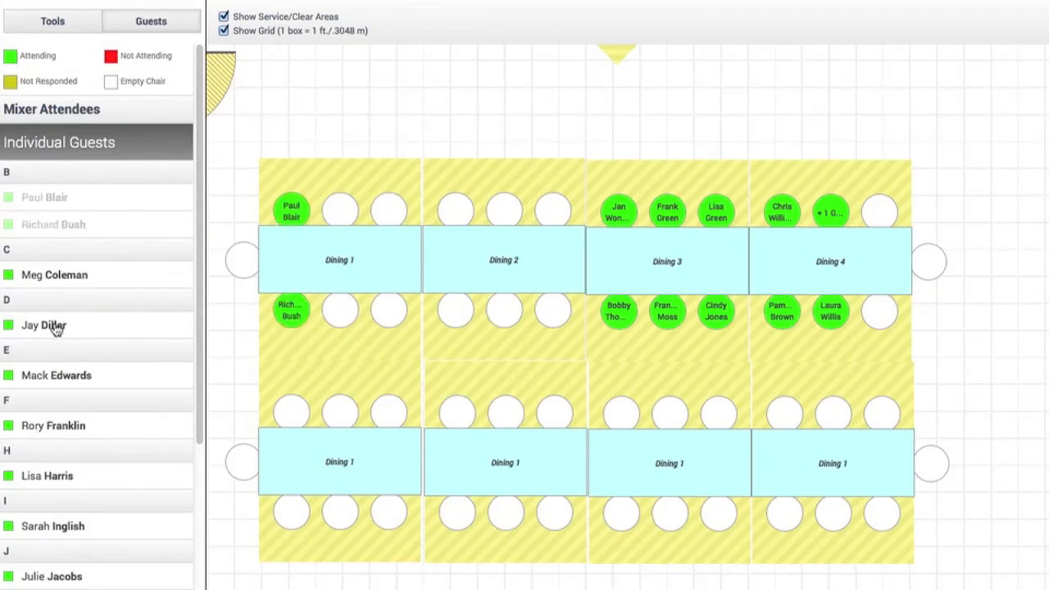
pyautogui.moveTo(44, 325); pyautogui.dragTo(340, 310)
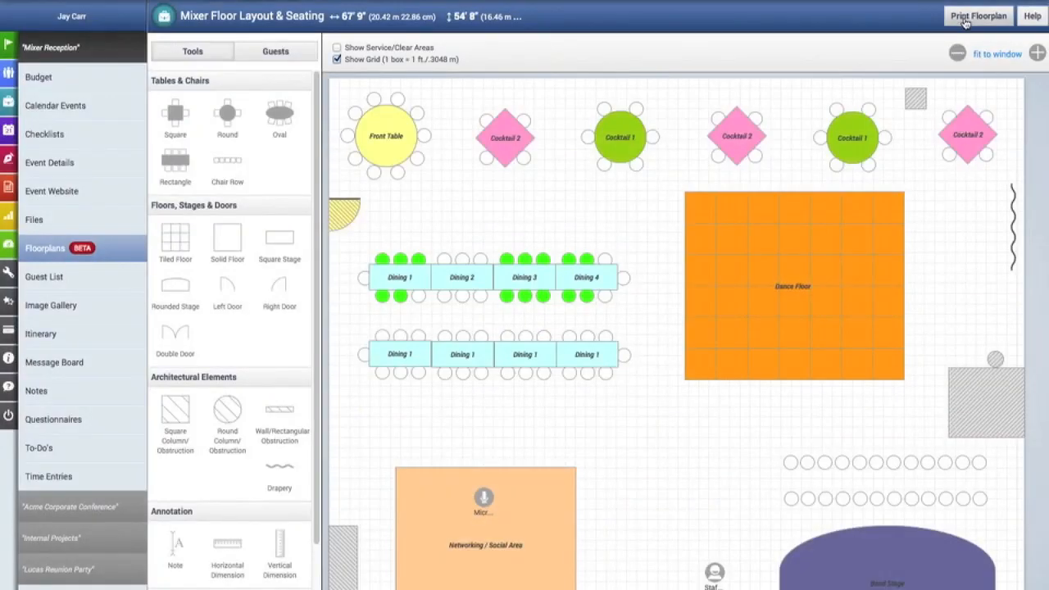
# Export the Mixer Floor Layout & Seating equipment list as a CSV file.
pyautogui.click(977, 15)
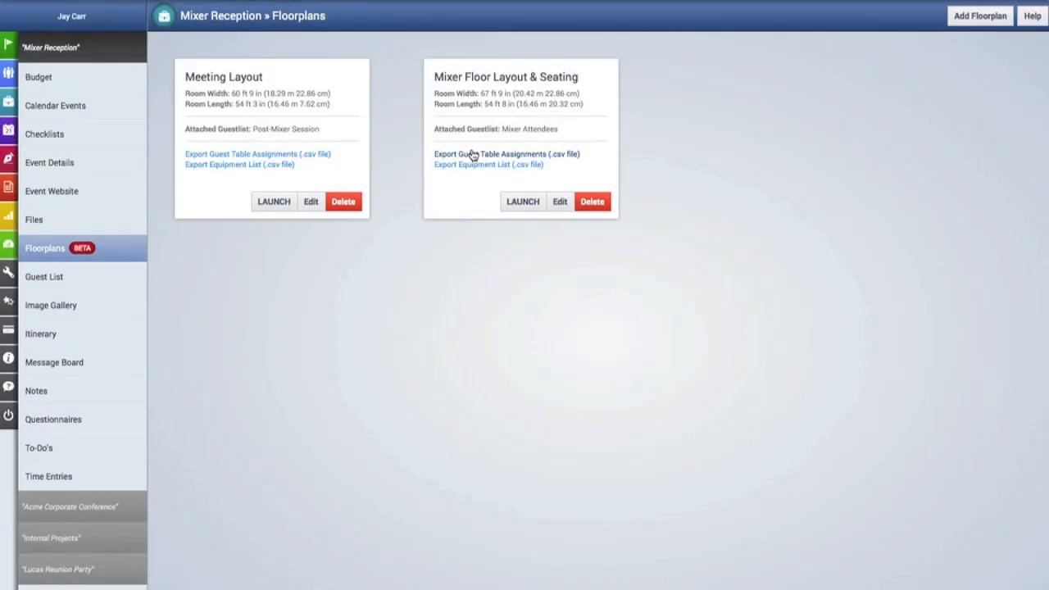
pyautogui.moveTo(326, 514)
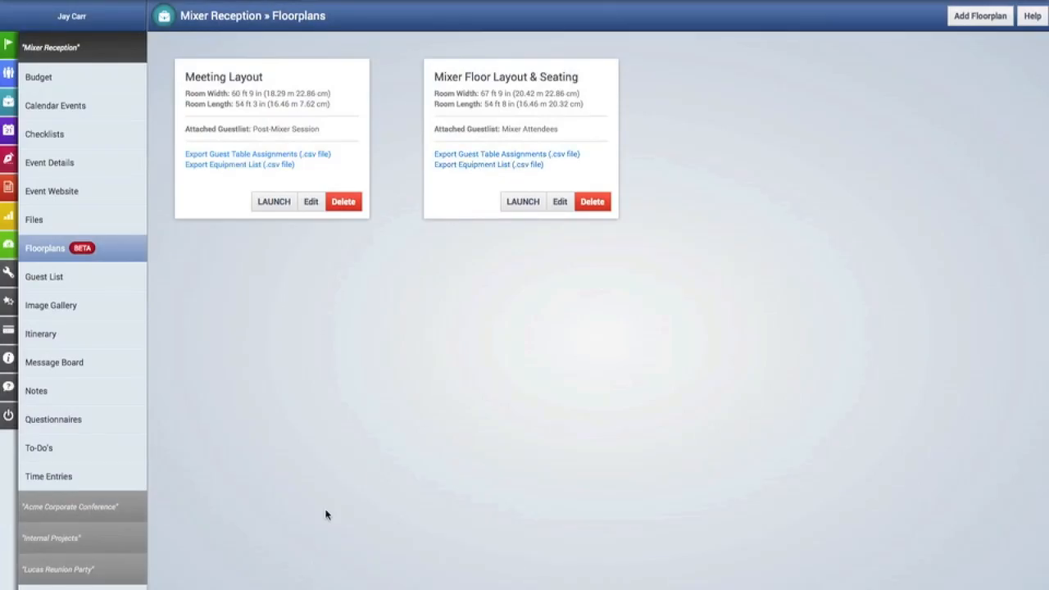
pyautogui.click(238, 164)
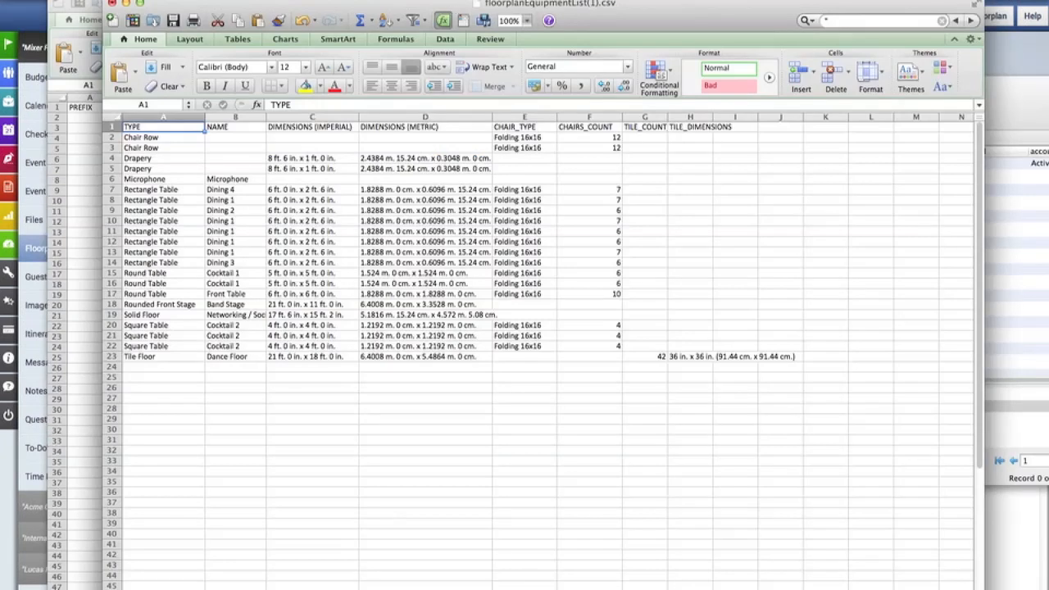